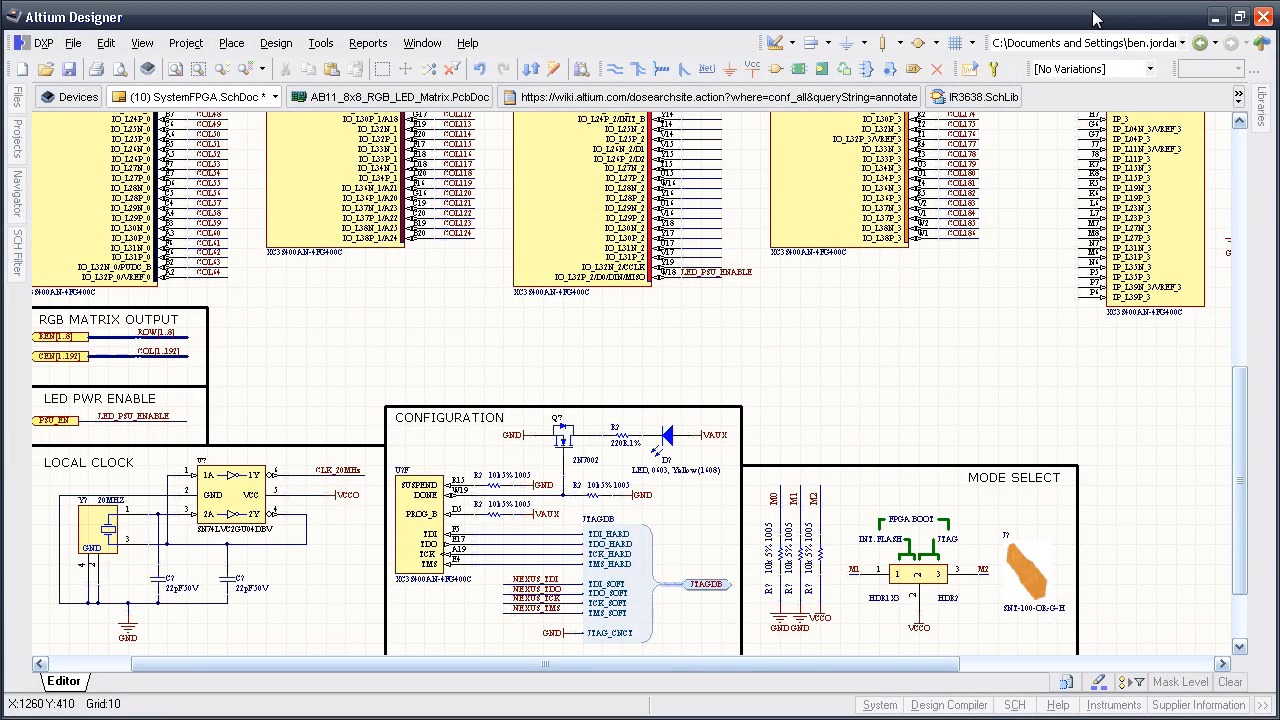
{"action": "mouse_move", "coordinate": [1018, 310]}
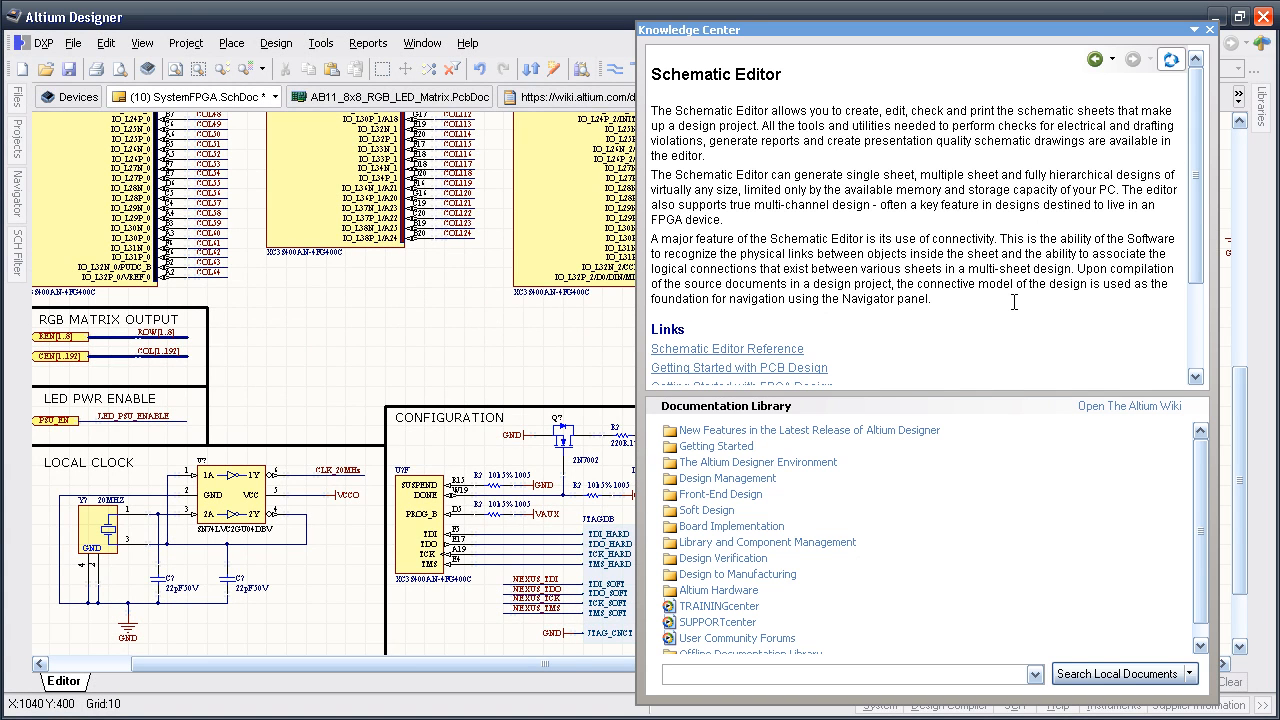
{"action": "mouse_move", "coordinate": [395, 307]}
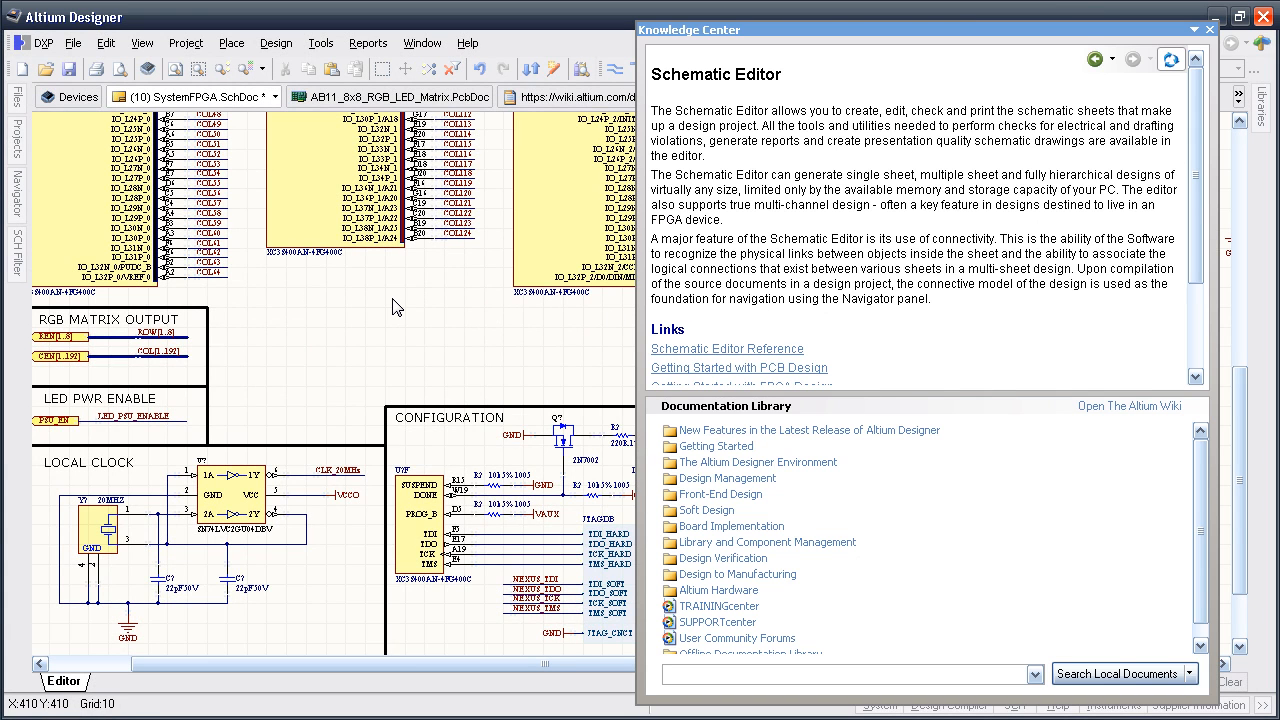
- Scroll to the Schematic Editor topic's Links section and follow the Compile command help link
{"action": "scroll", "scroll_direction": "down", "scroll_amount": 3}
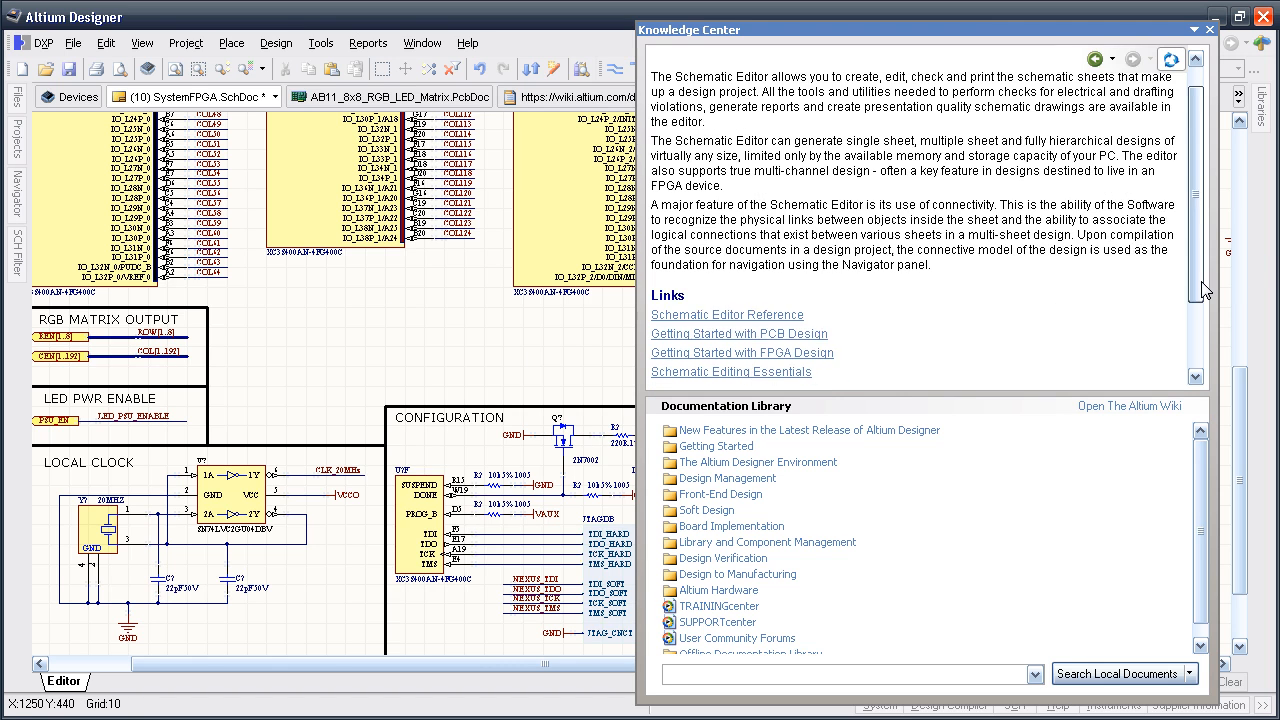
{"action": "scroll", "scroll_direction": "down", "scroll_amount": 3}
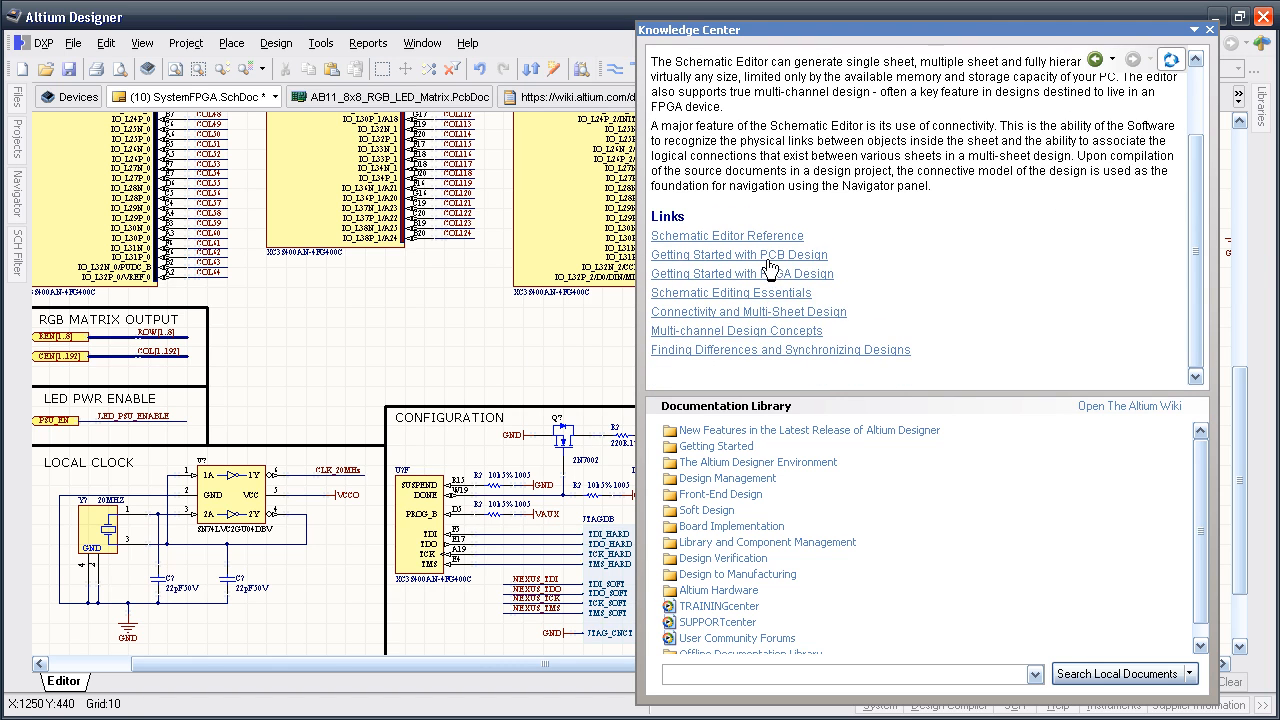
{"action": "left_click", "coordinate": [738, 254]}
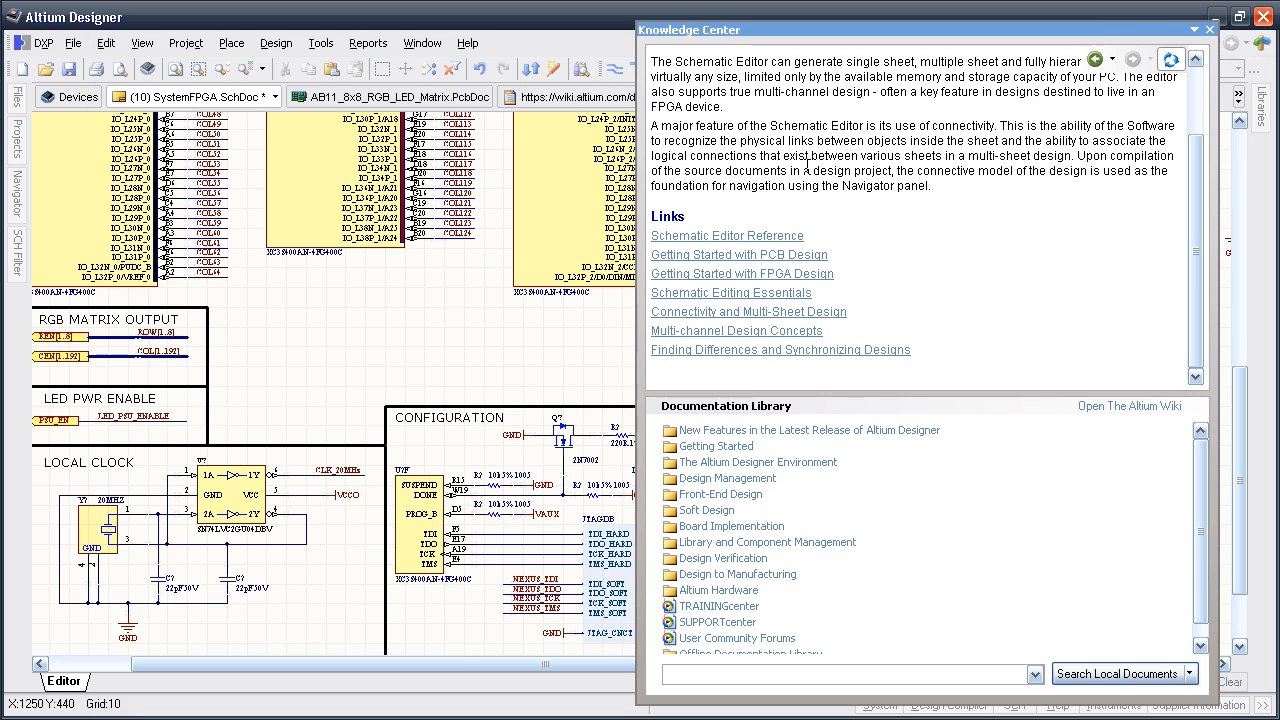
{"action": "left_click", "coordinate": [185, 42]}
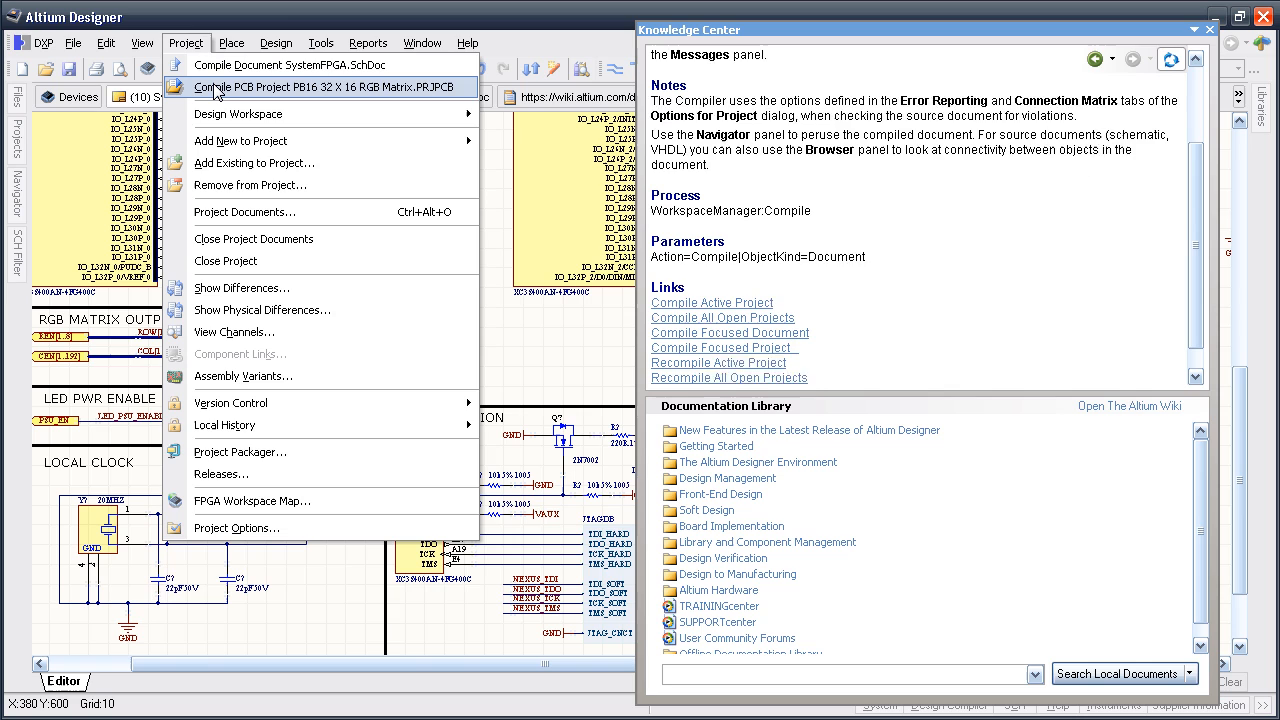
{"action": "mouse_move", "coordinate": [240, 140]}
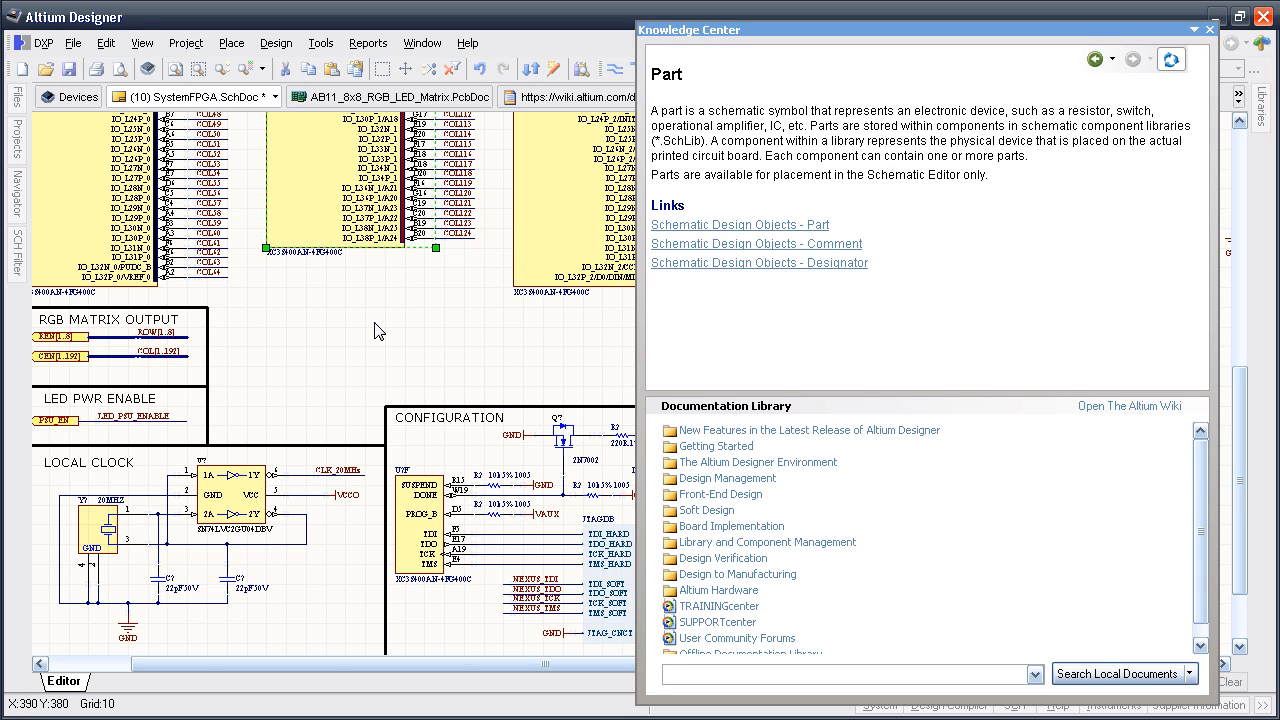
{"action": "mouse_move", "coordinate": [540, 456]}
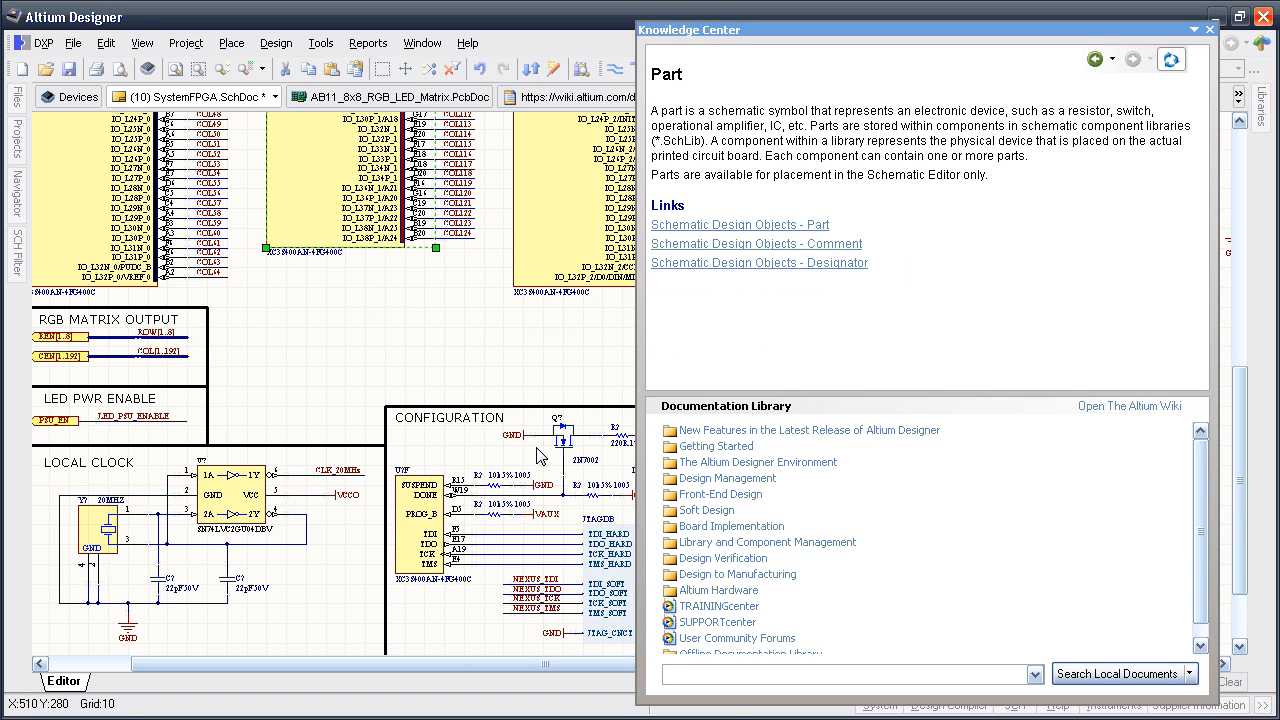
{"action": "mouse_move", "coordinate": [1123, 167]}
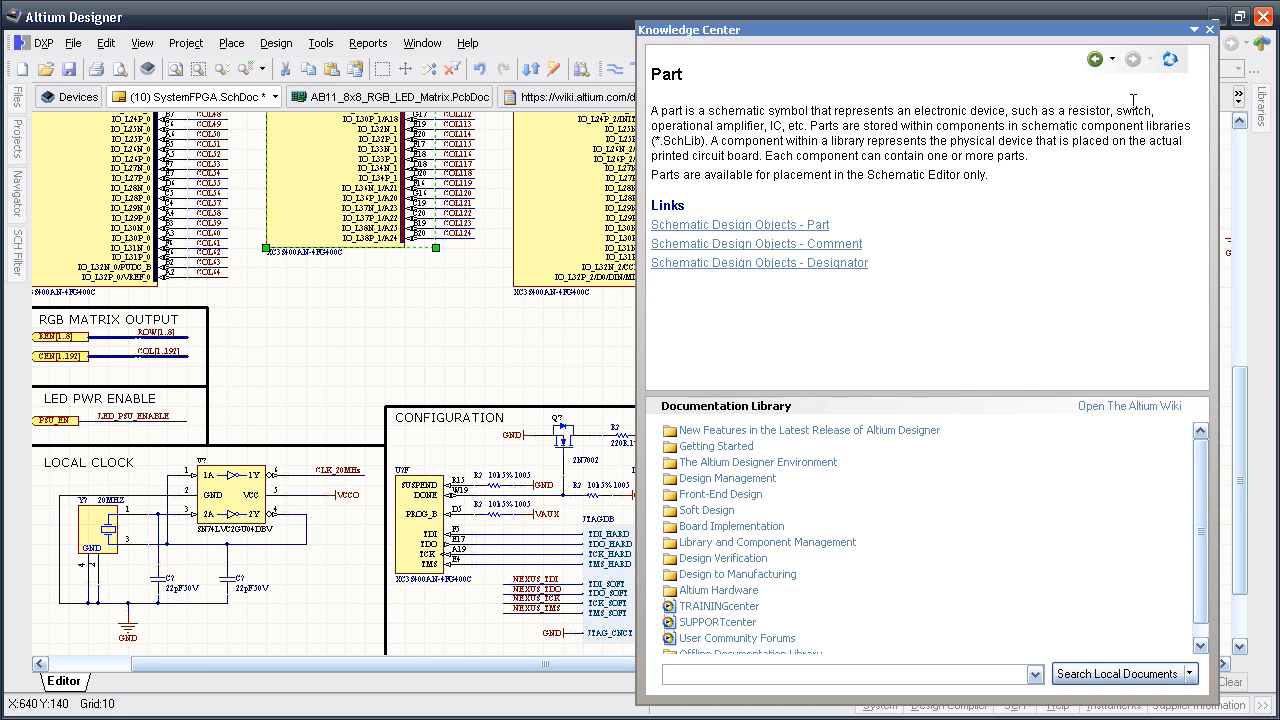
{"action": "mouse_move", "coordinate": [986, 287]}
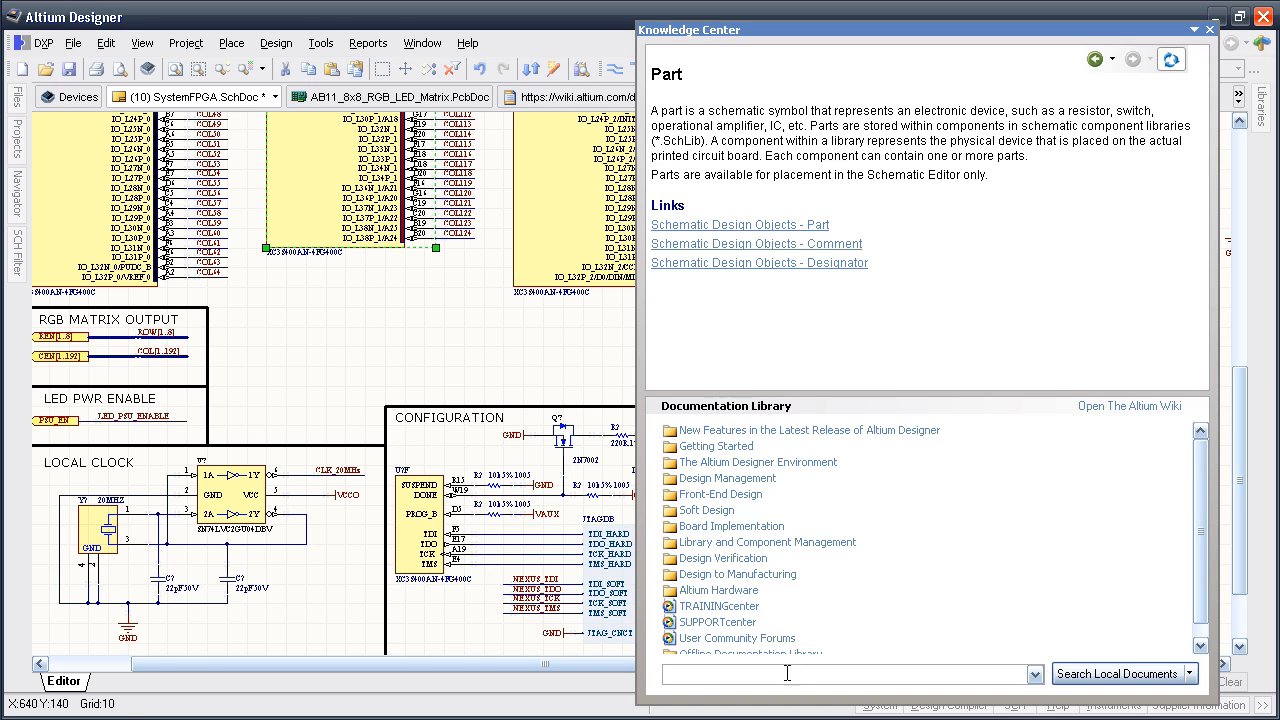
- Search the local documentation for 'annotate' to list results including Understanding Design Annotation
{"action": "type", "text": "annotate"}
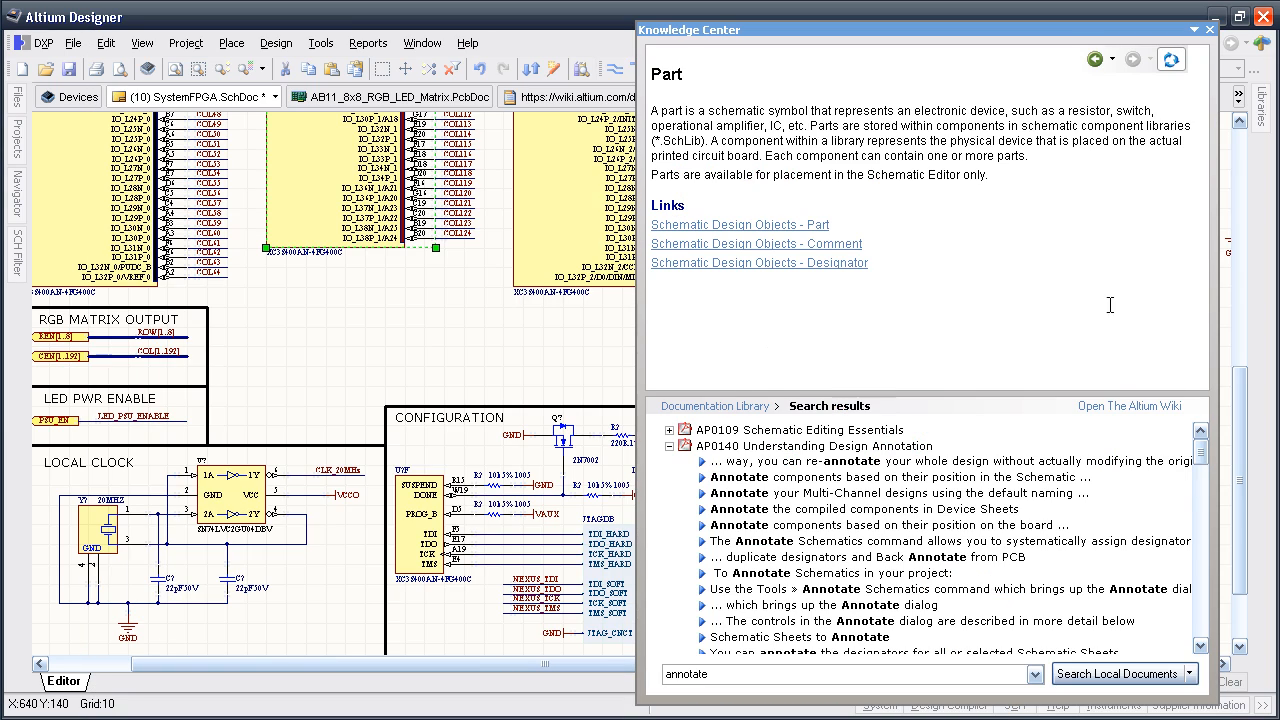
{"action": "left_click", "coordinate": [1125, 673]}
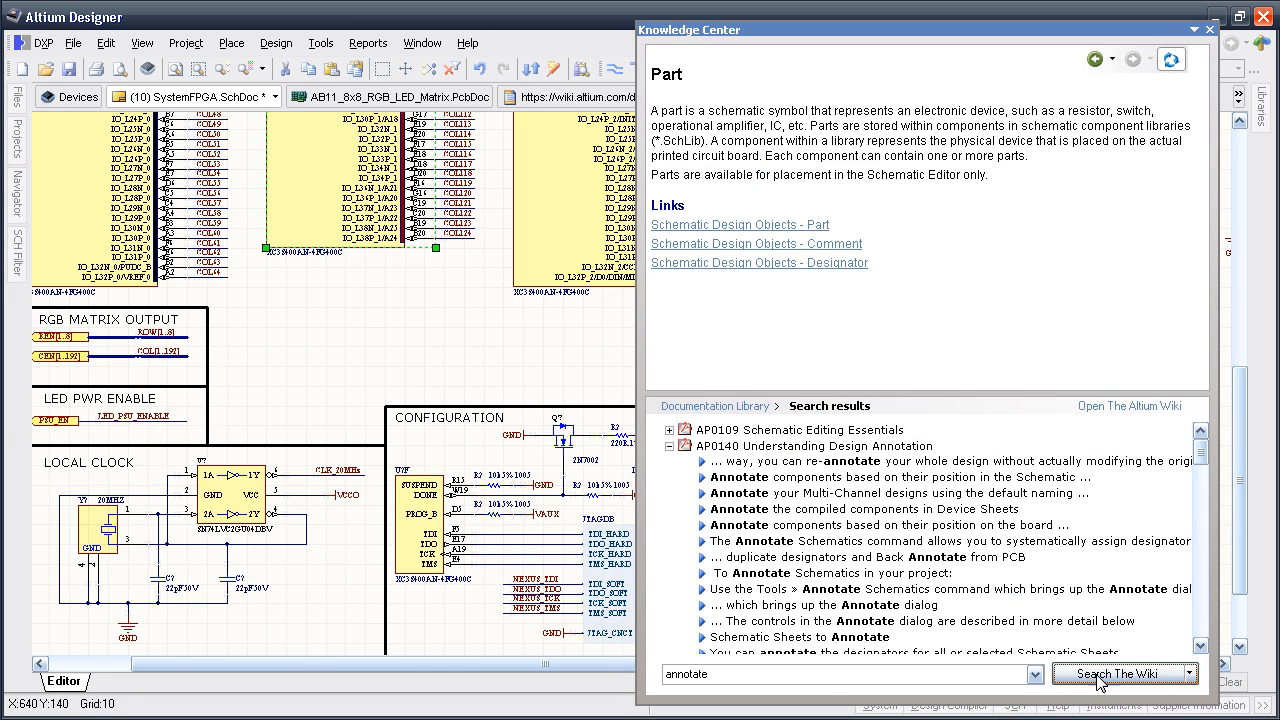